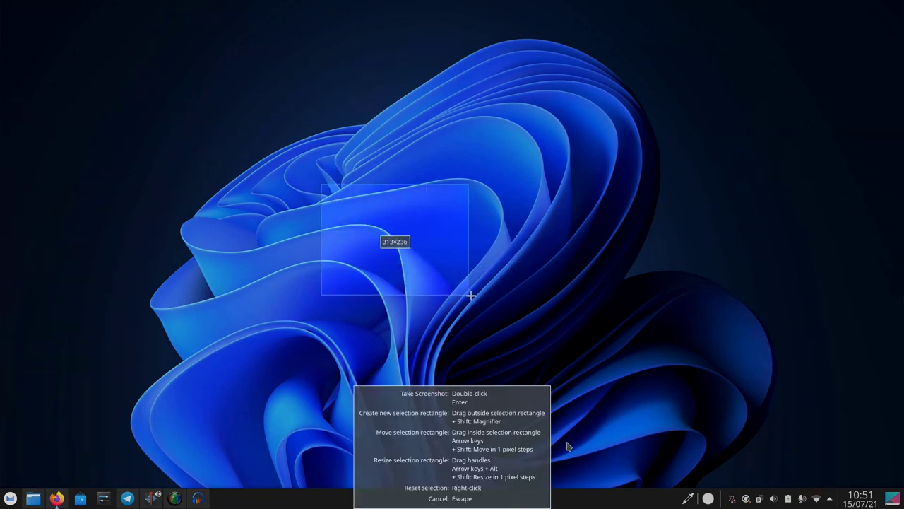
- Capture the selected desktop region in Spectacle, saving it as a PNG in Pictures
{"action": "key", "text": "Escape"}
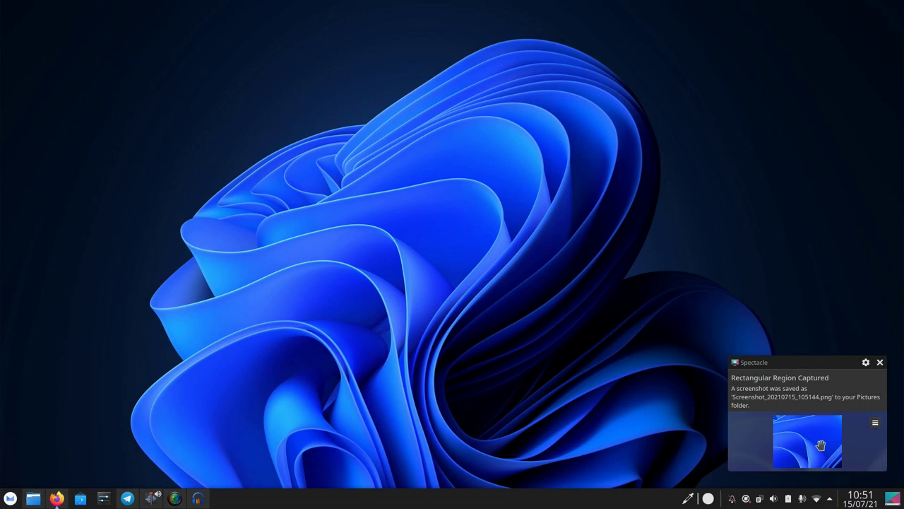
{"action": "mouse_move", "coordinate": [800, 444]}
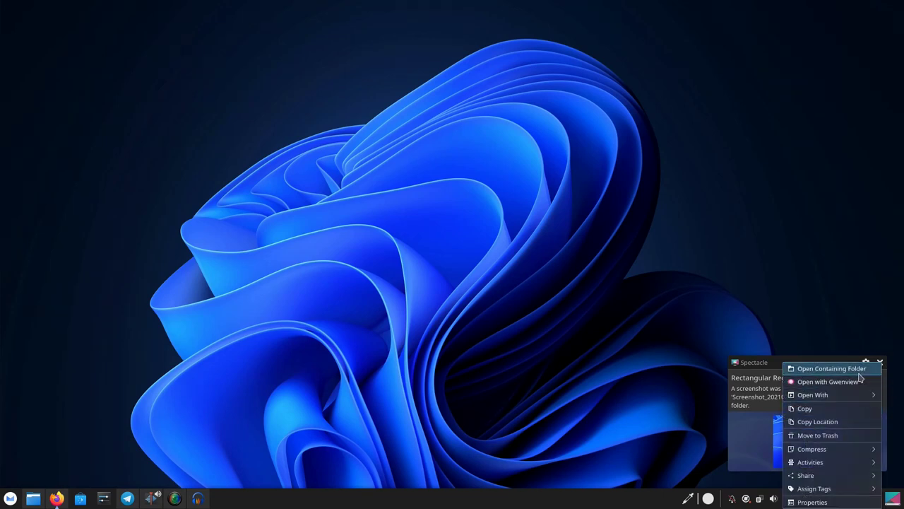
{"action": "mouse_move", "coordinate": [851, 368]}
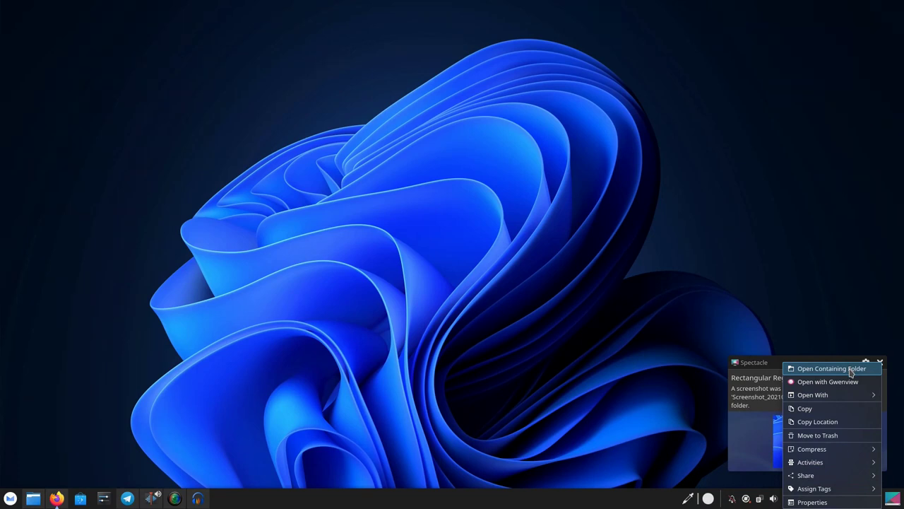
- Choose Open Containing Folder from the screenshot notification's menu
{"action": "left_click", "coordinate": [813, 394]}
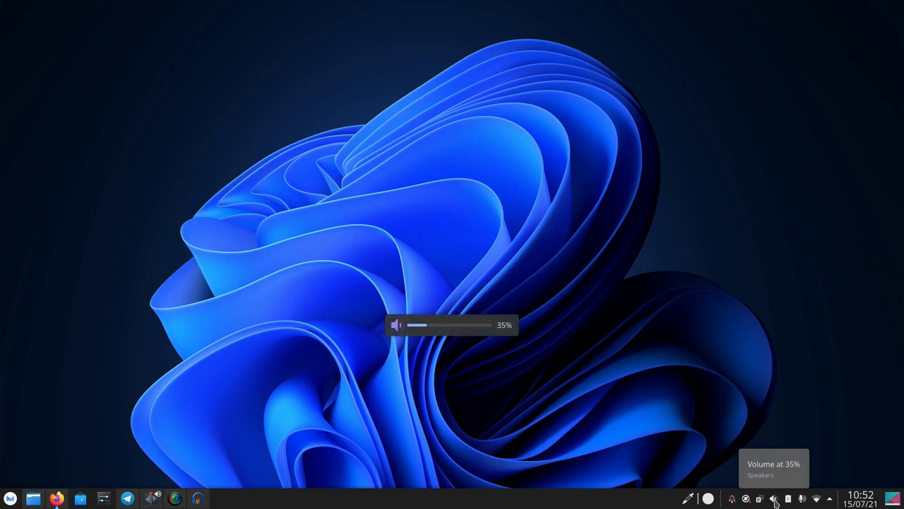
- Scroll over the tray volume icon to raise speaker volume to 100%, then click it
{"action": "scroll", "scroll_direction": "up", "scroll_amount": 3}
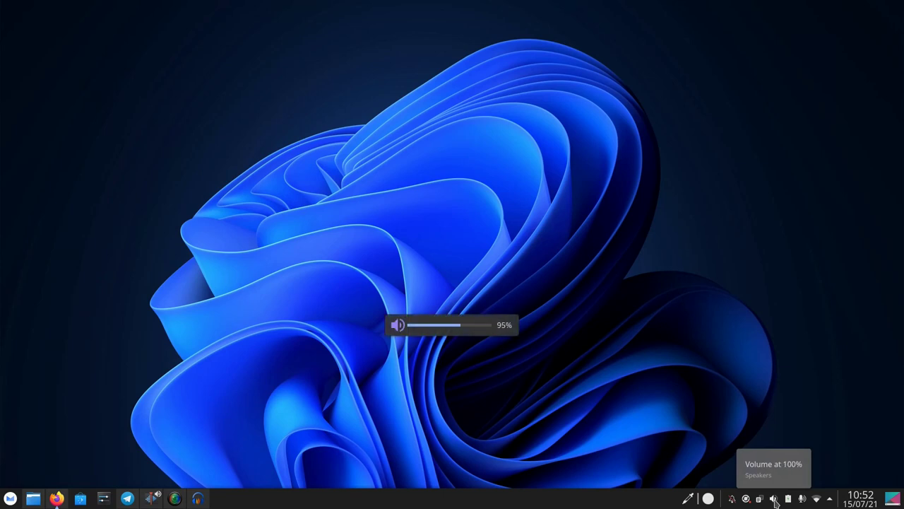
{"action": "left_click", "coordinate": [773, 499]}
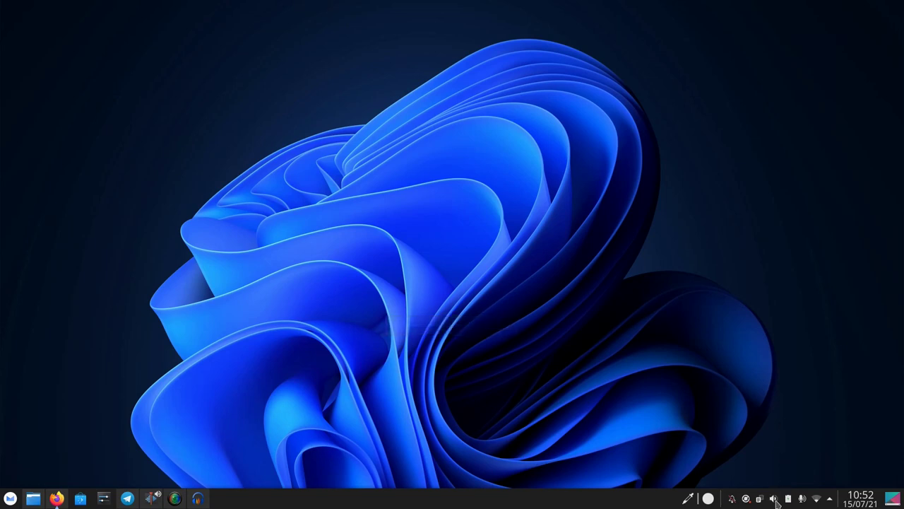
{"action": "left_click", "coordinate": [772, 498]}
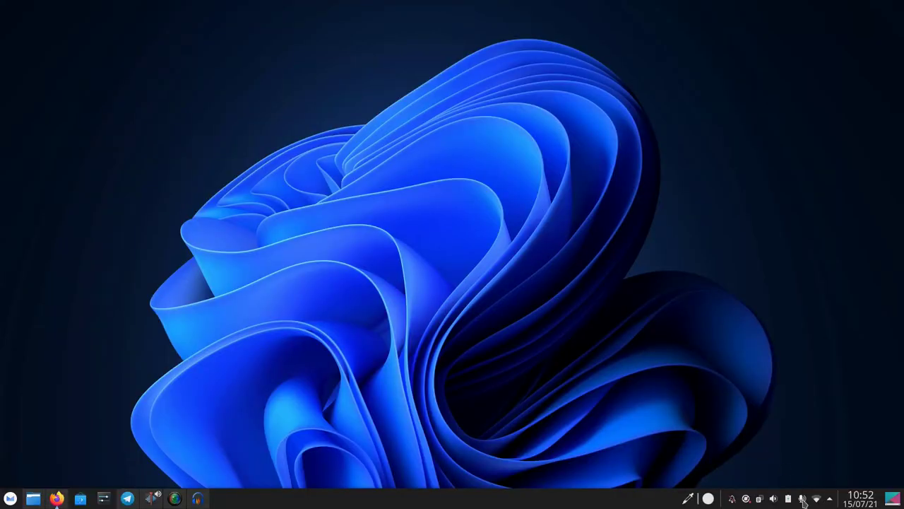
{"action": "left_click", "coordinate": [802, 499]}
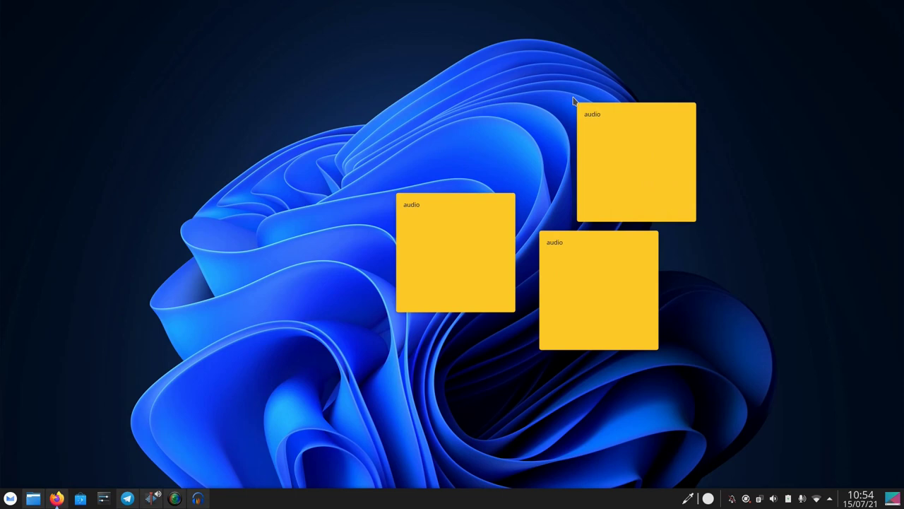
{"action": "mouse_move", "coordinate": [613, 108]}
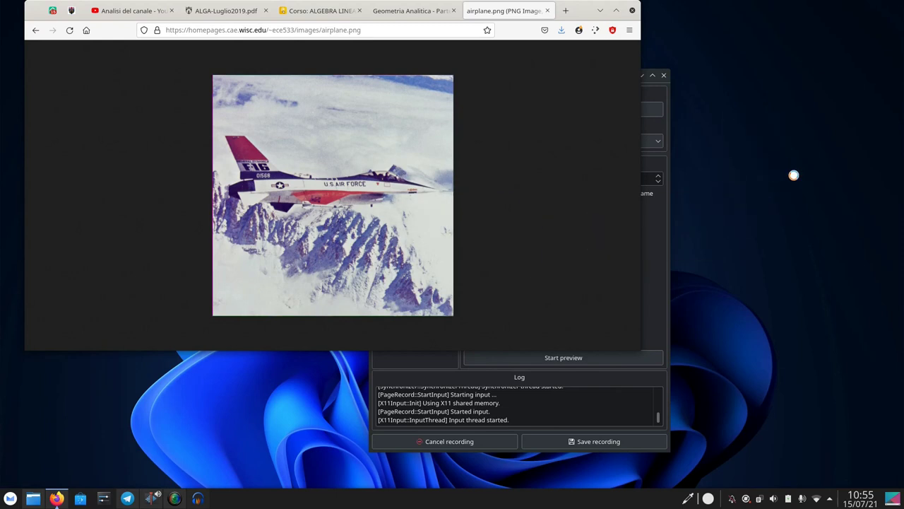
- Drop the airplane image from Firefox onto the desktop and choose Set Image
{"action": "right_click", "coordinate": [794, 175]}
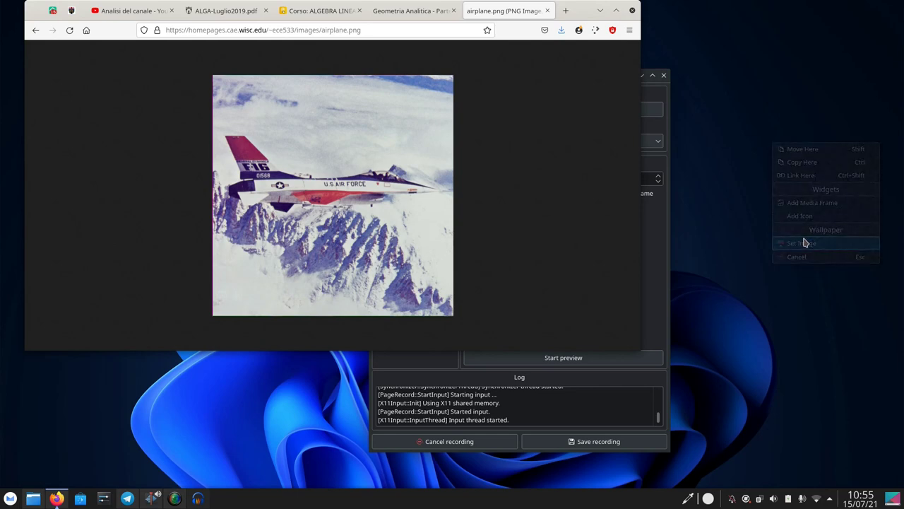
{"action": "left_click", "coordinate": [801, 243]}
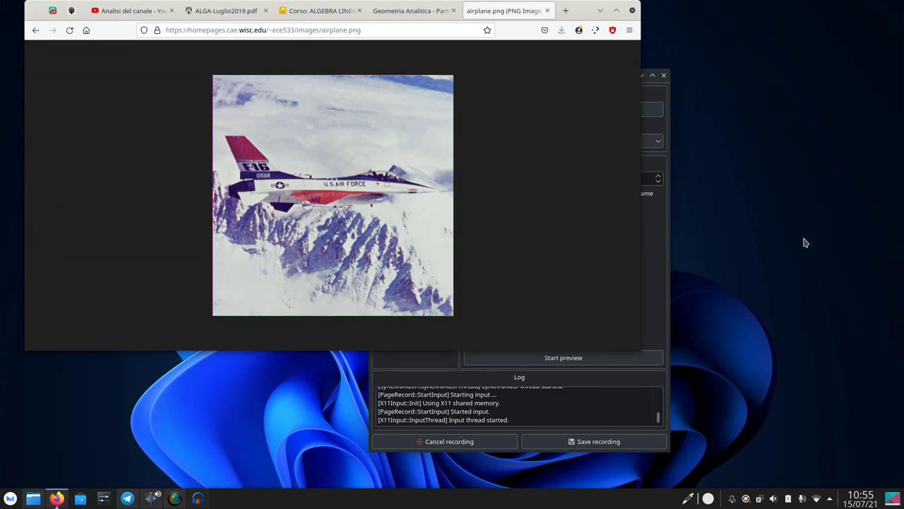